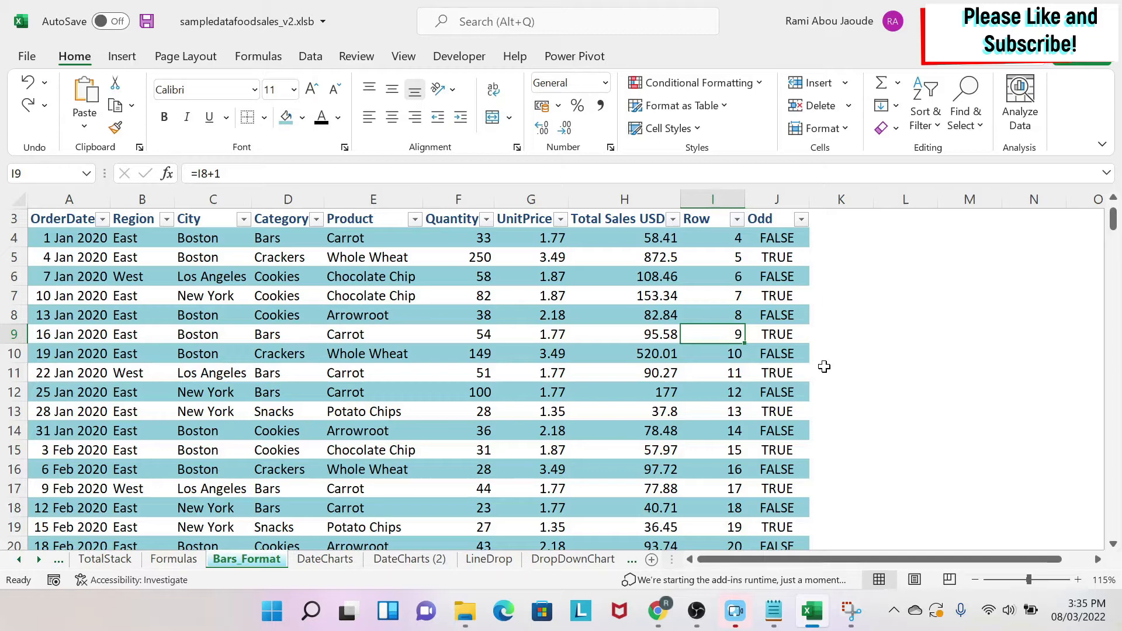
- Clear the current selection in the sales table before hiding columns
click(904, 353)
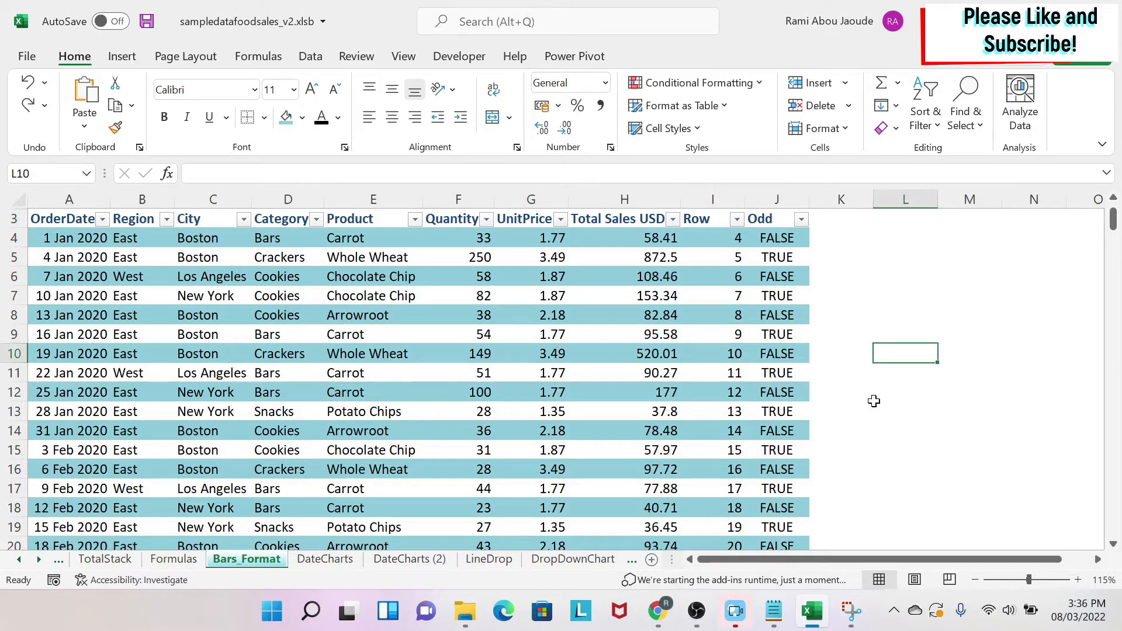
mouse_move(553, 375)
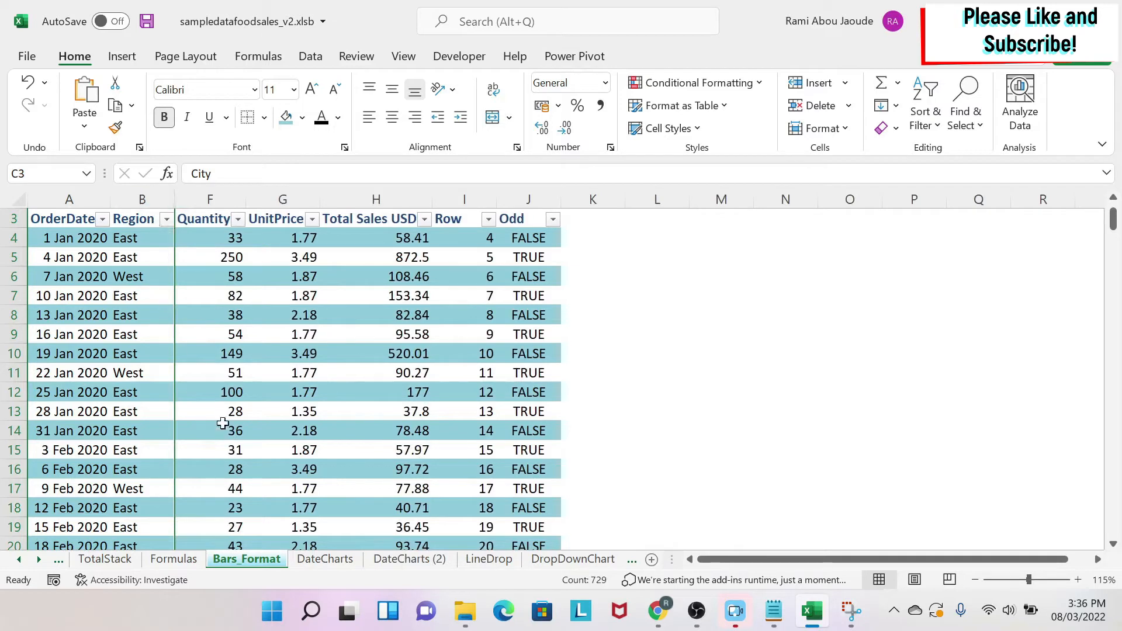
- Unhide the City, Category and Product columns by selecting columns B to F
click(69, 198)
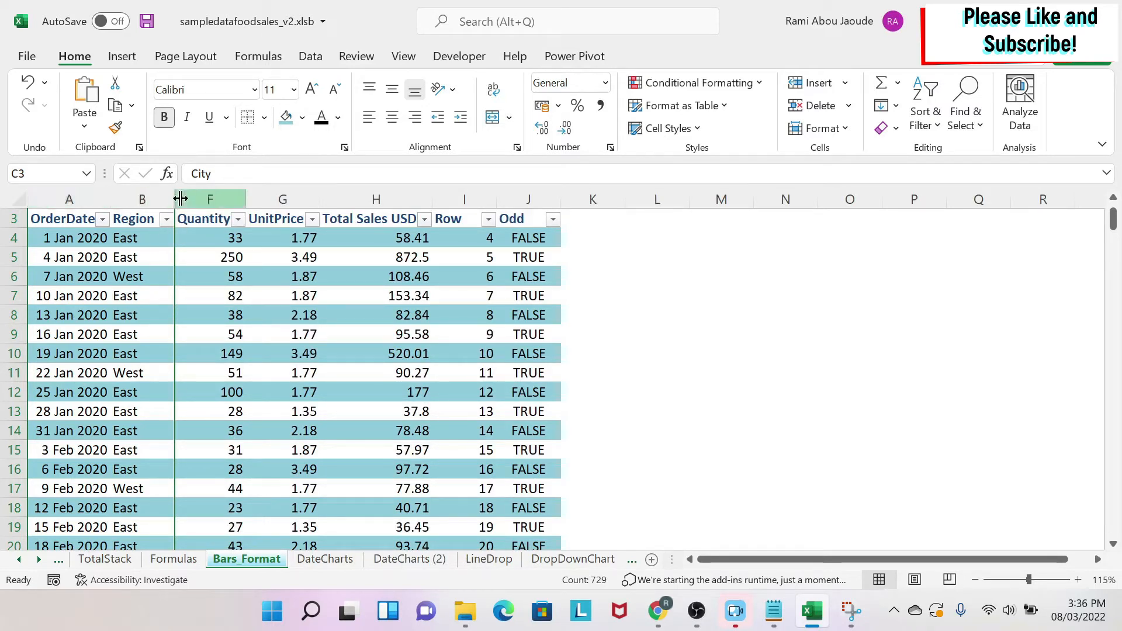
click(141, 198)
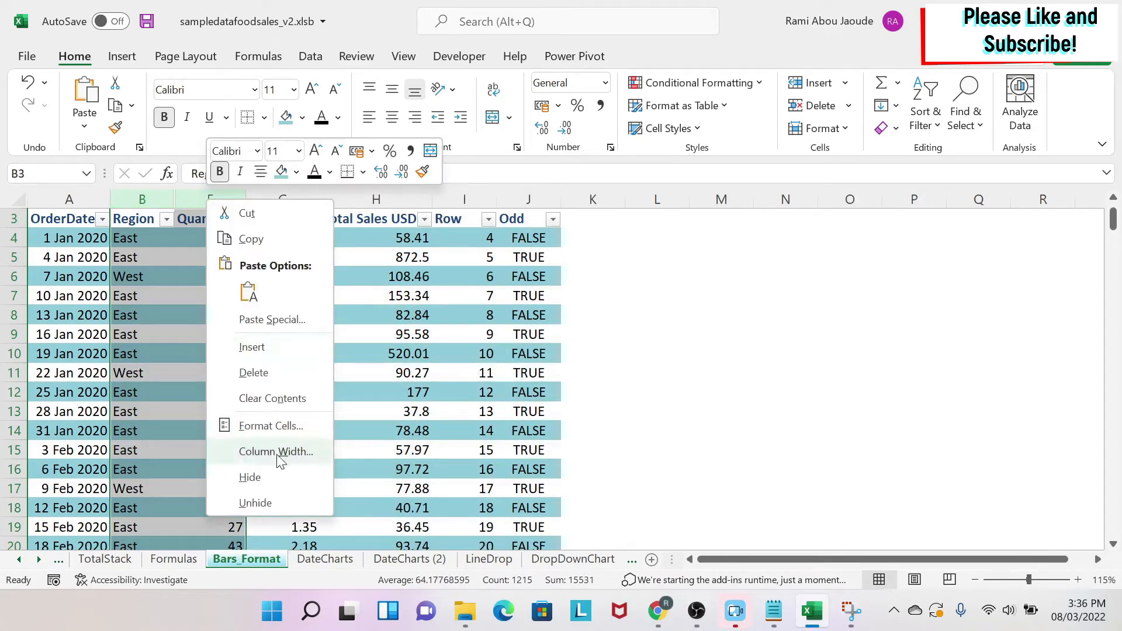
mouse_move(273, 511)
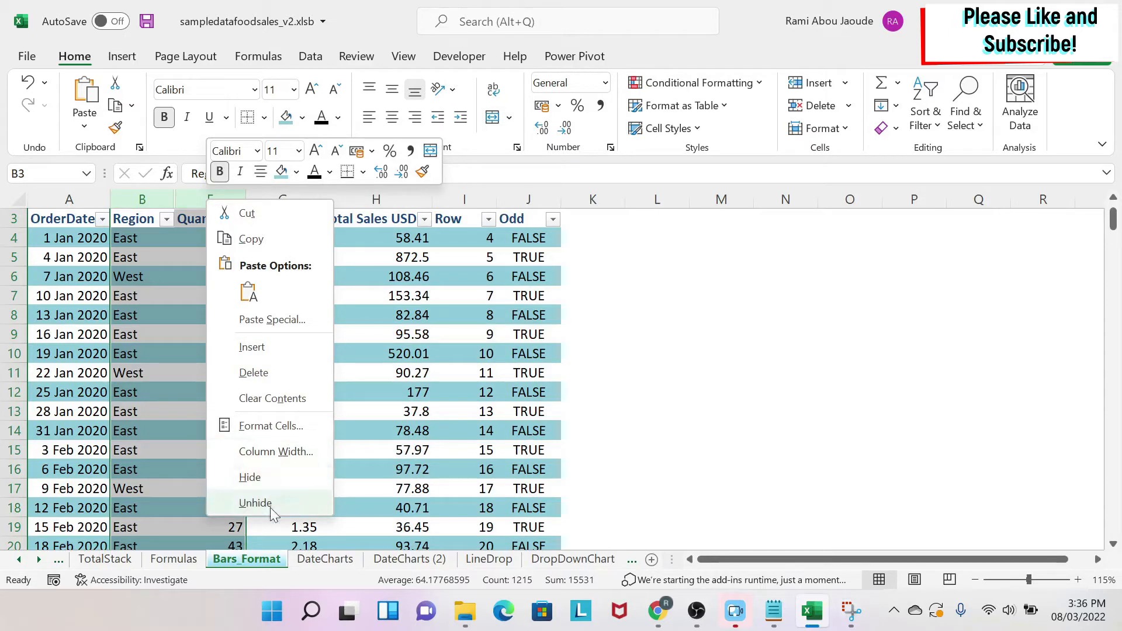
click(255, 503)
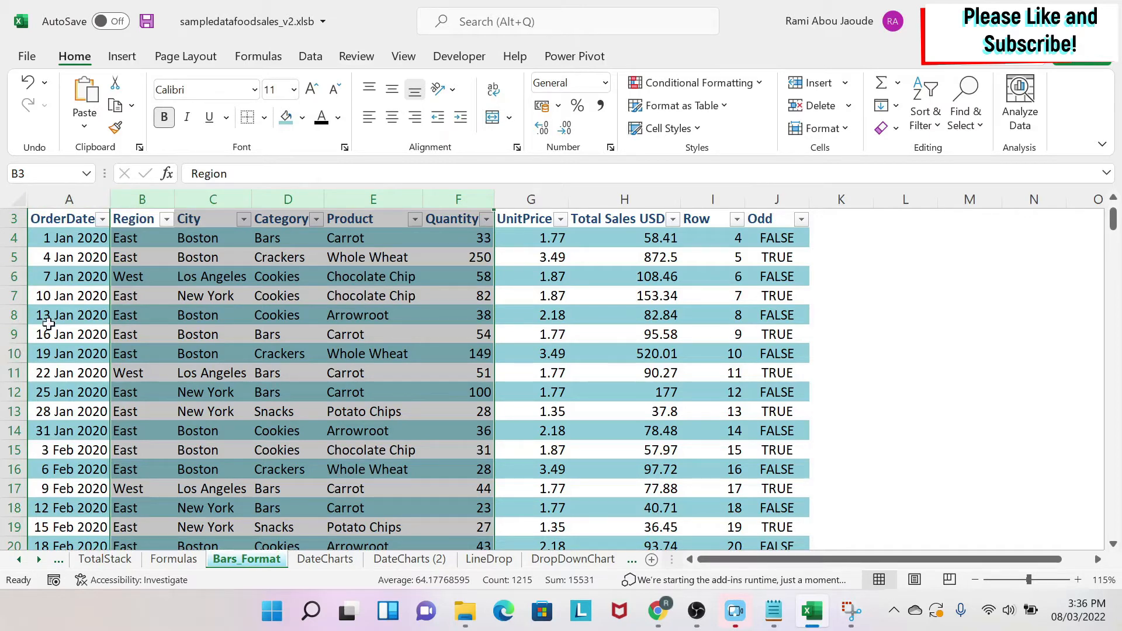
- Hide the non-adjacent City and Product columns together, leaving Category visible
click(371, 334)
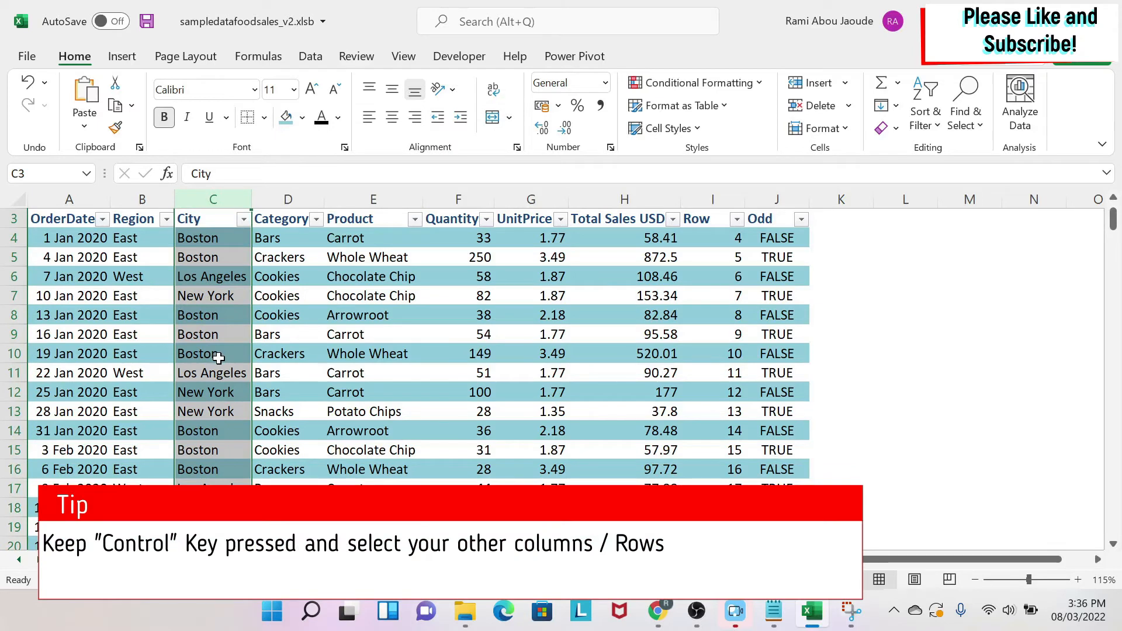
mouse_move(243, 296)
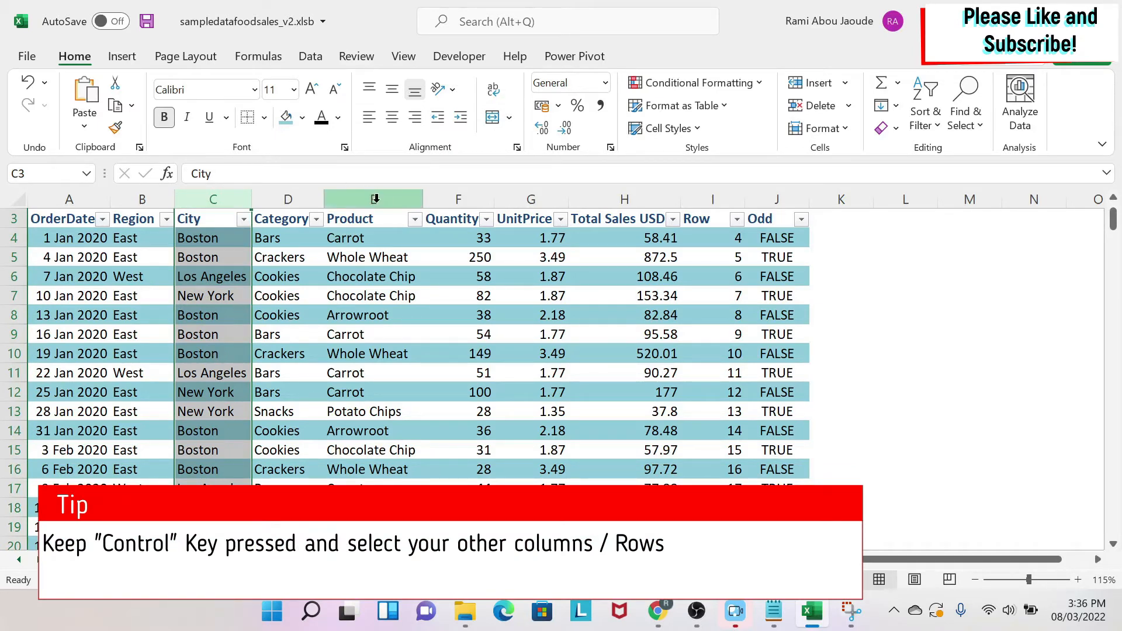
click(373, 219)
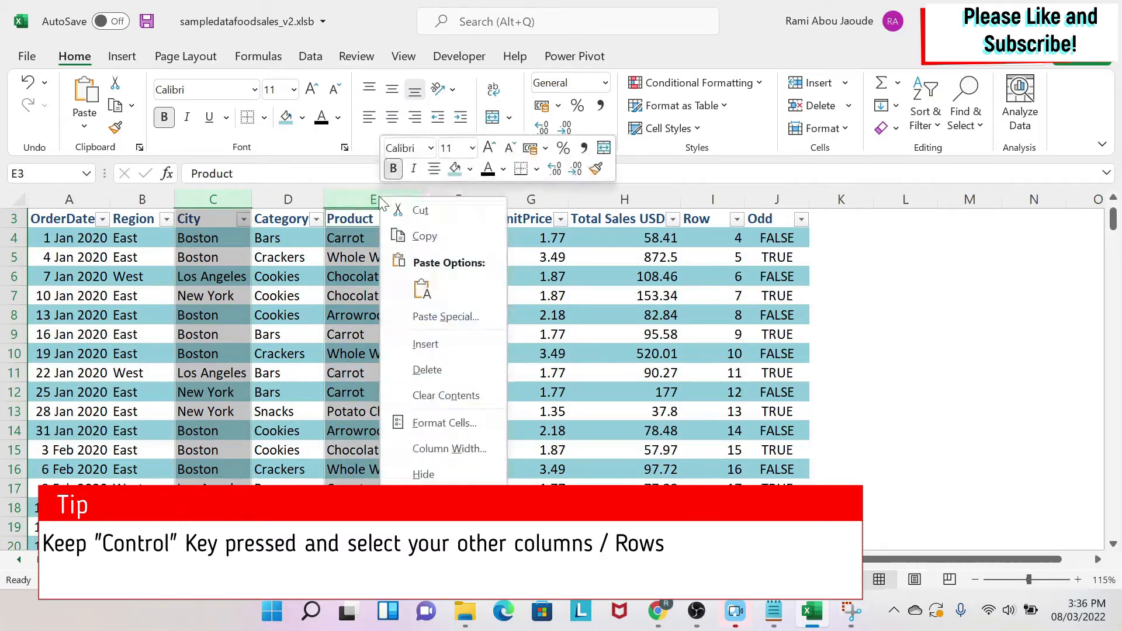
click(427, 369)
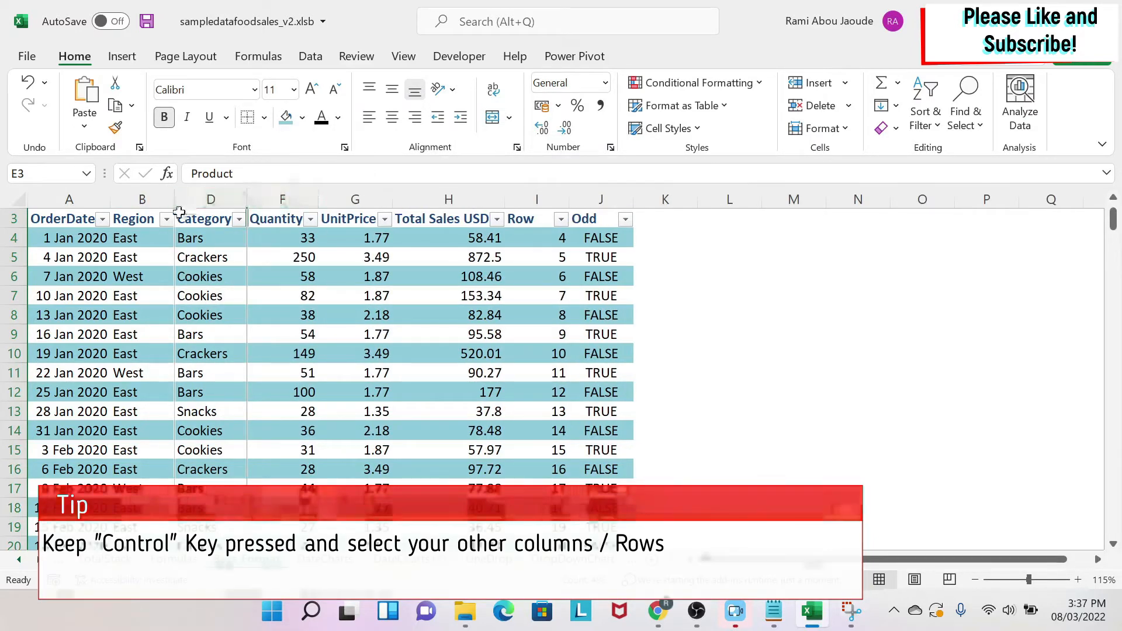
- Select the columns around the hidden ones and hide City with Ctrl+0
click(142, 199)
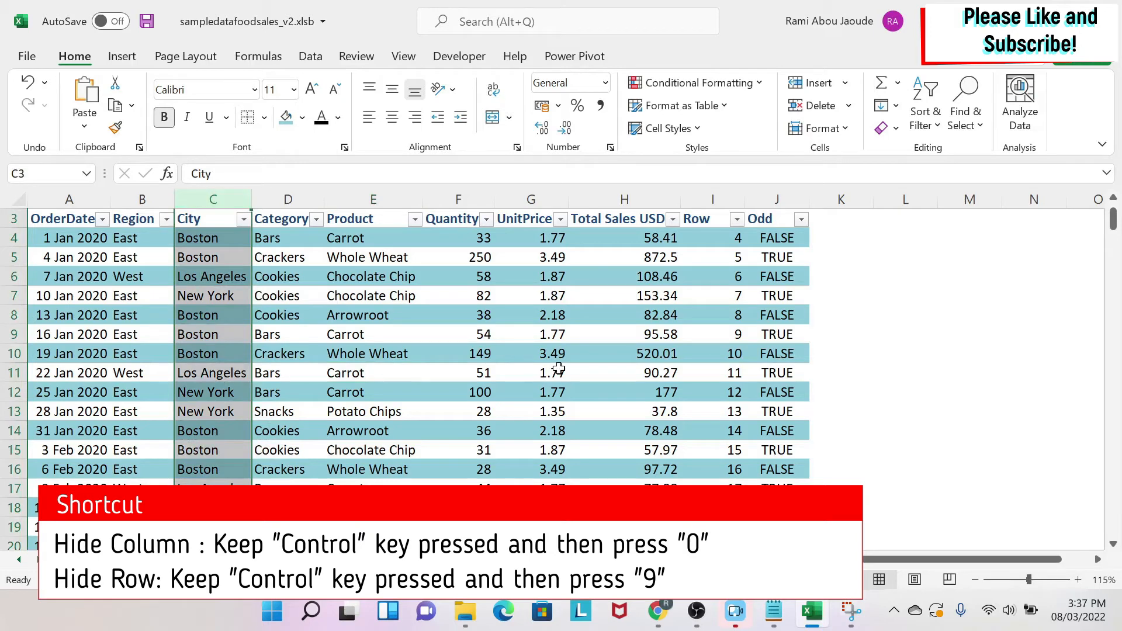
key(ctrl+0)
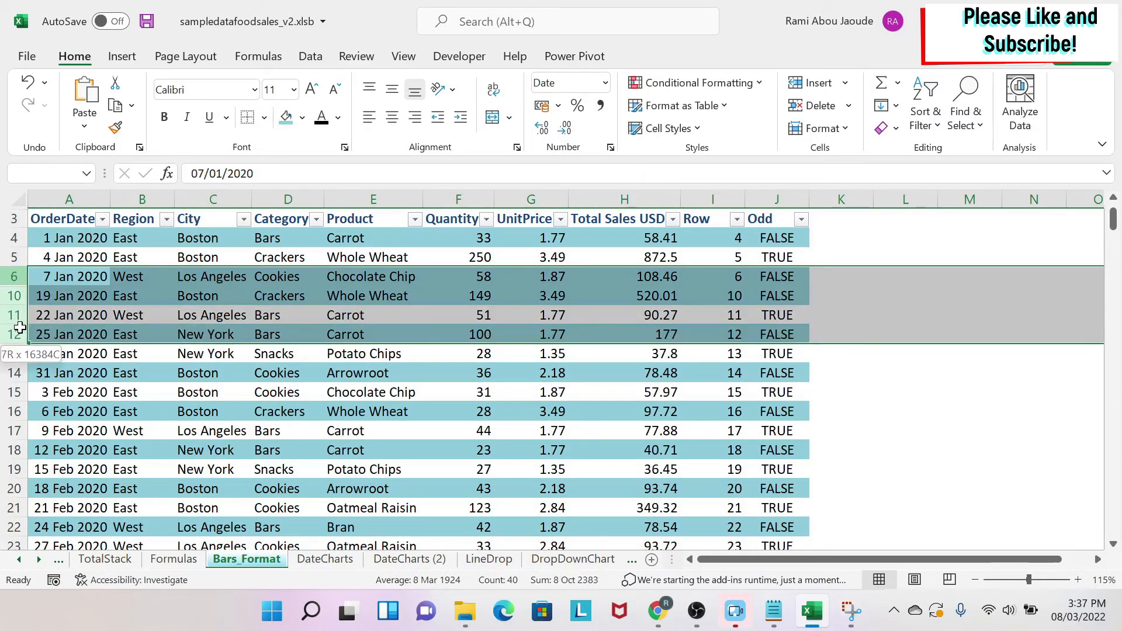
- Unhide rows 7 to 9 from the row-header menu for rows 6 to 12
right_click(21, 330)
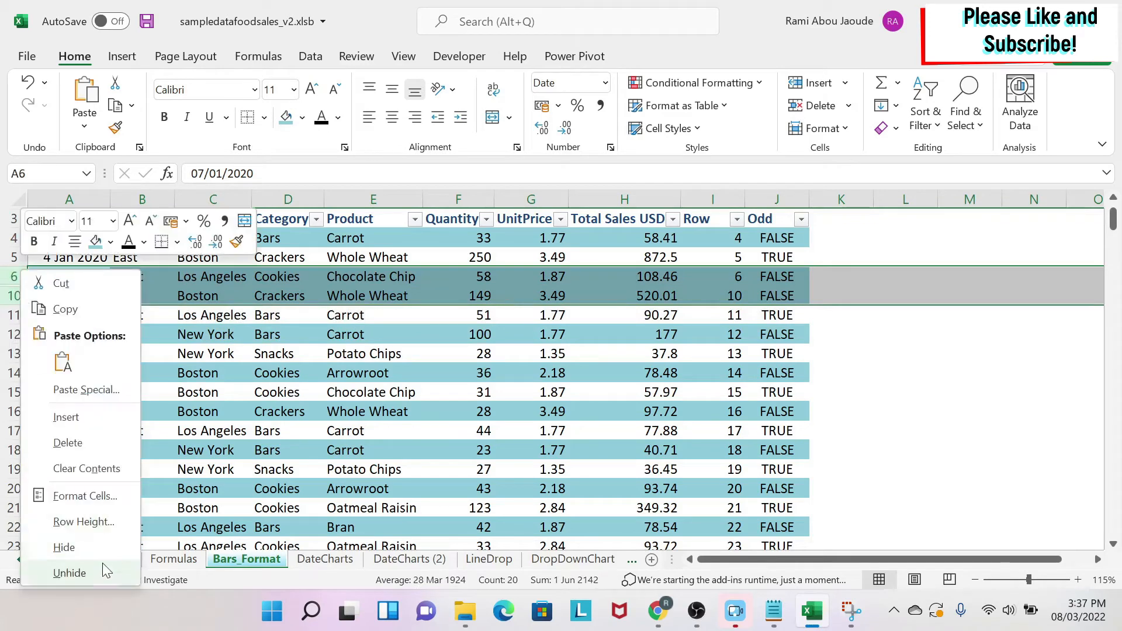
click(69, 573)
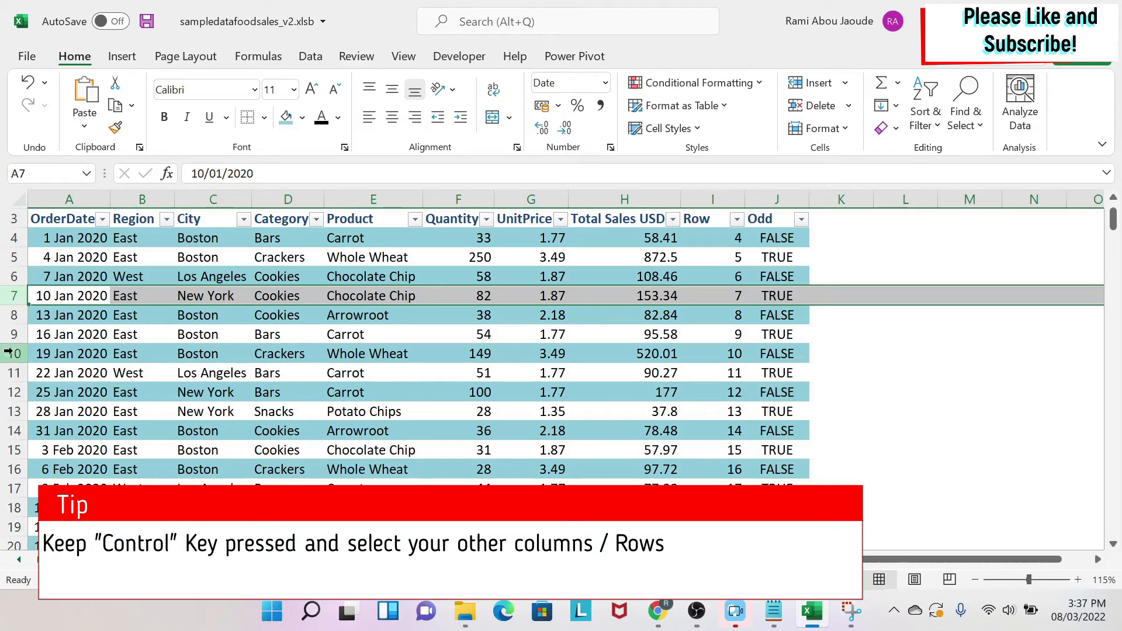
right_click(9, 353)
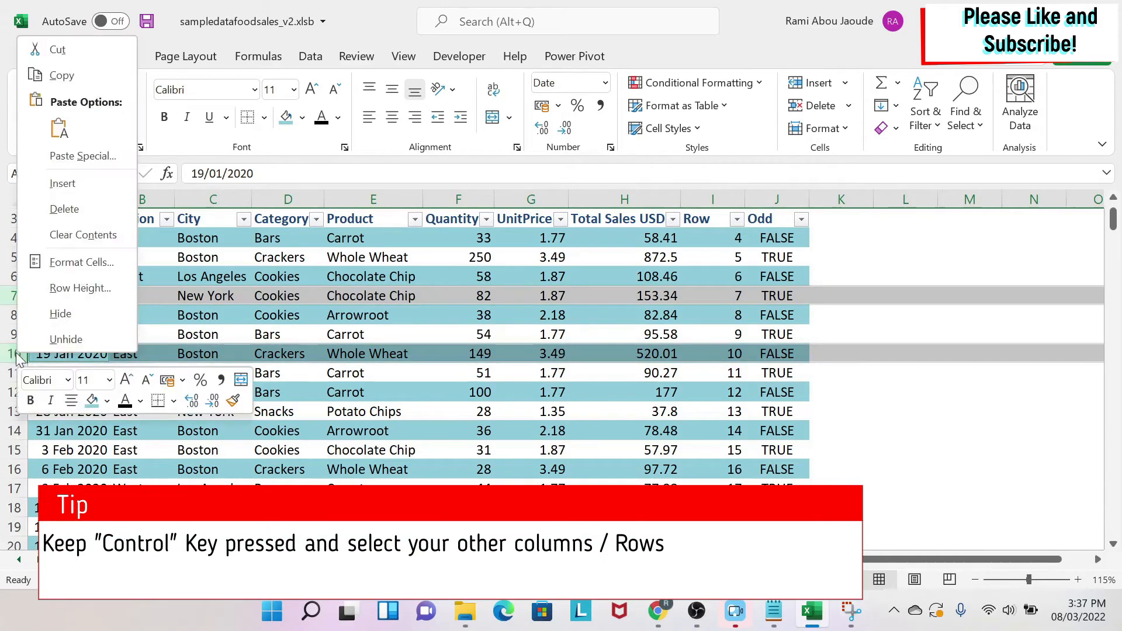
mouse_move(59, 313)
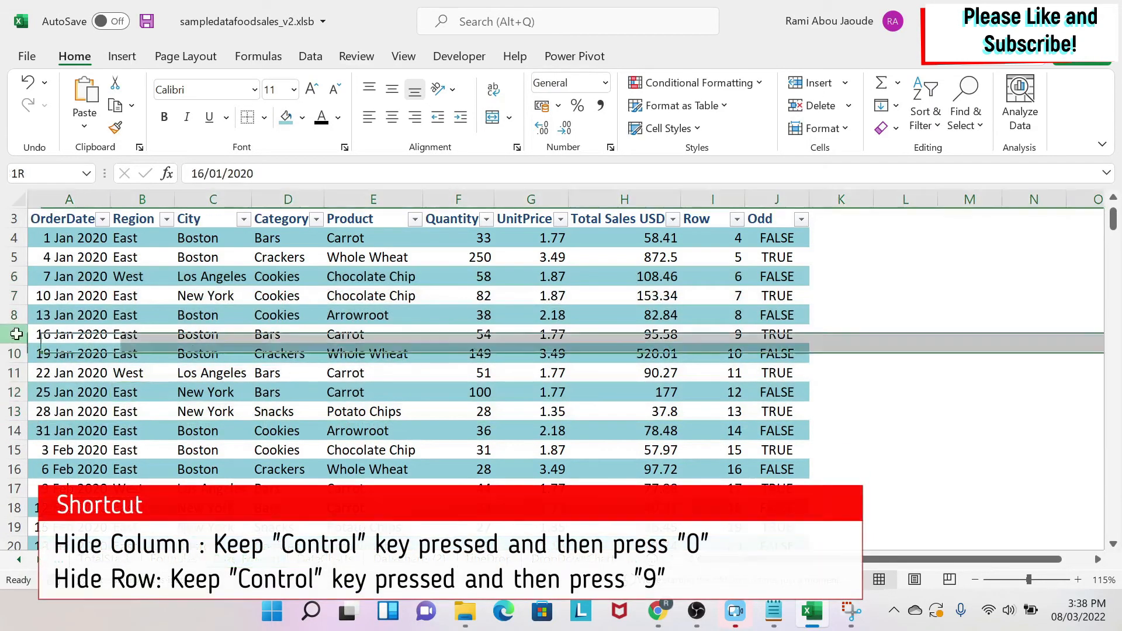
click(69, 335)
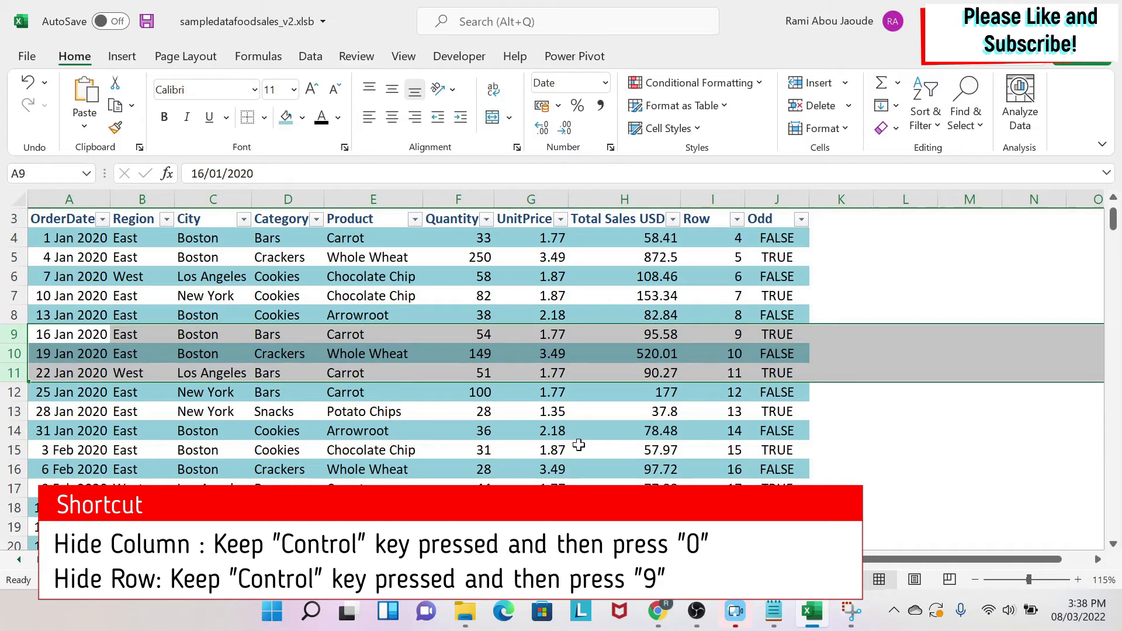
key(ctrl+9)
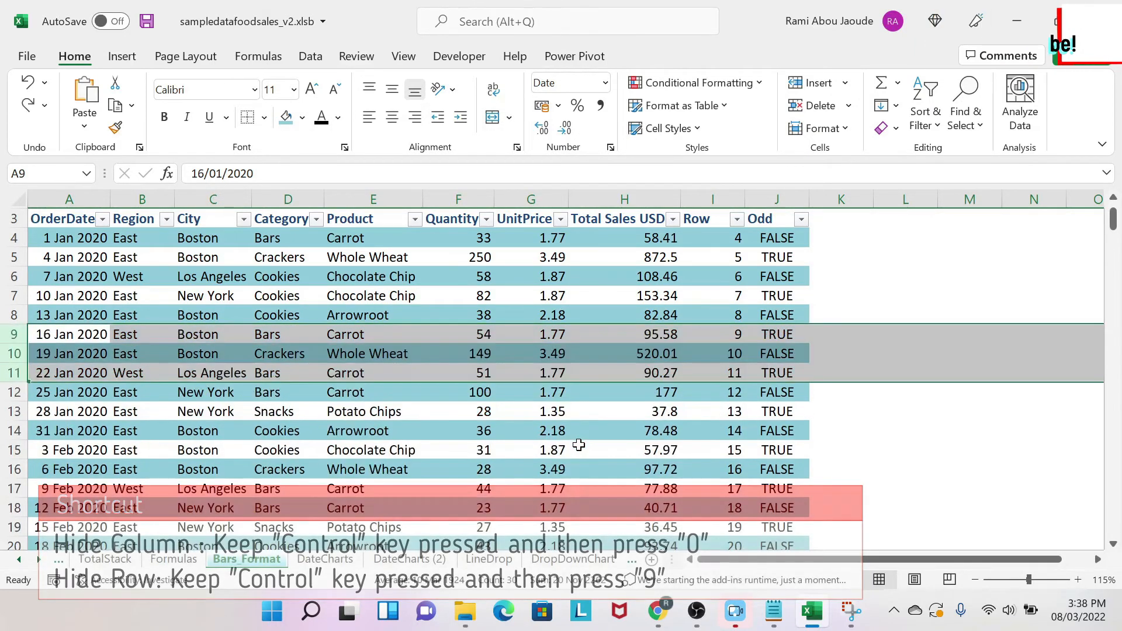
click(141, 296)
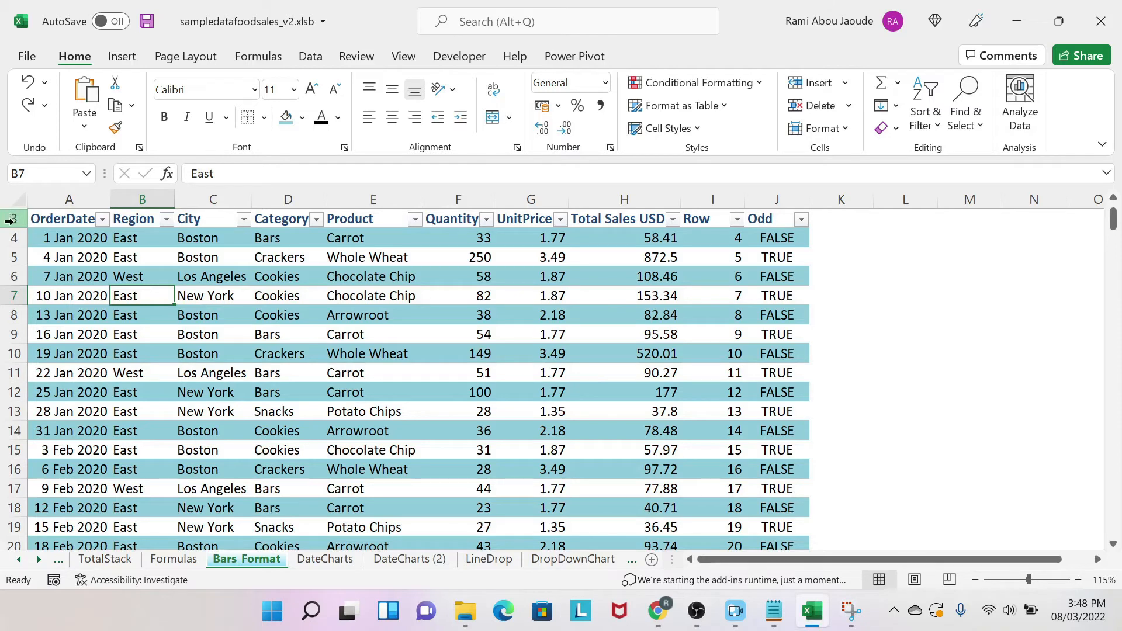
- Hide column A holding the OrderDate values so the table starts at Region
click(69, 219)
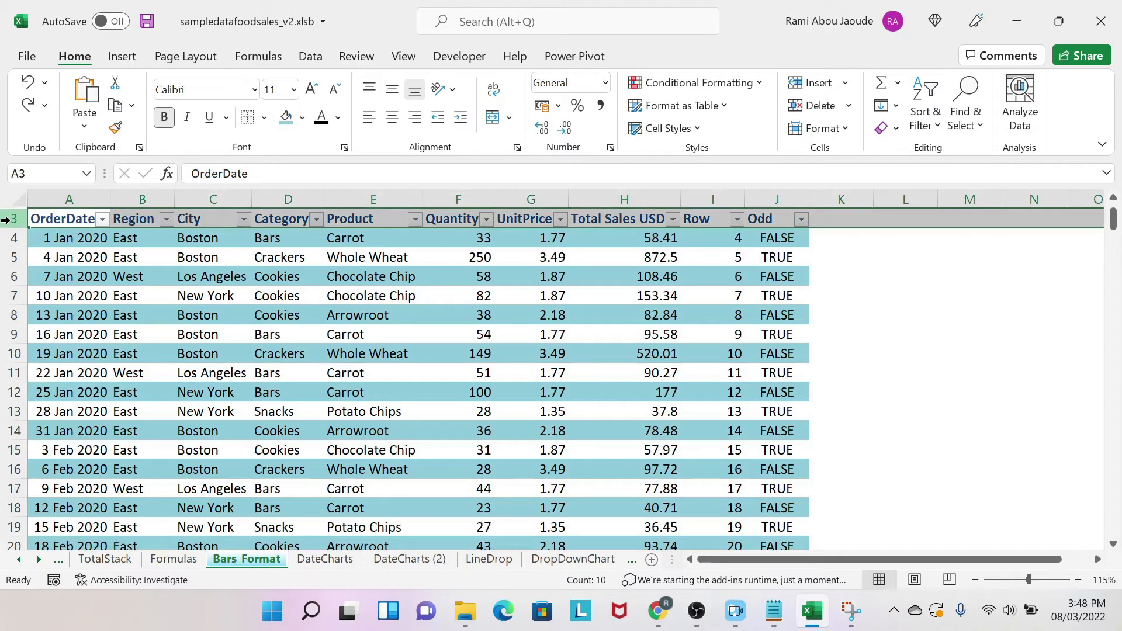
right_click(11, 219)
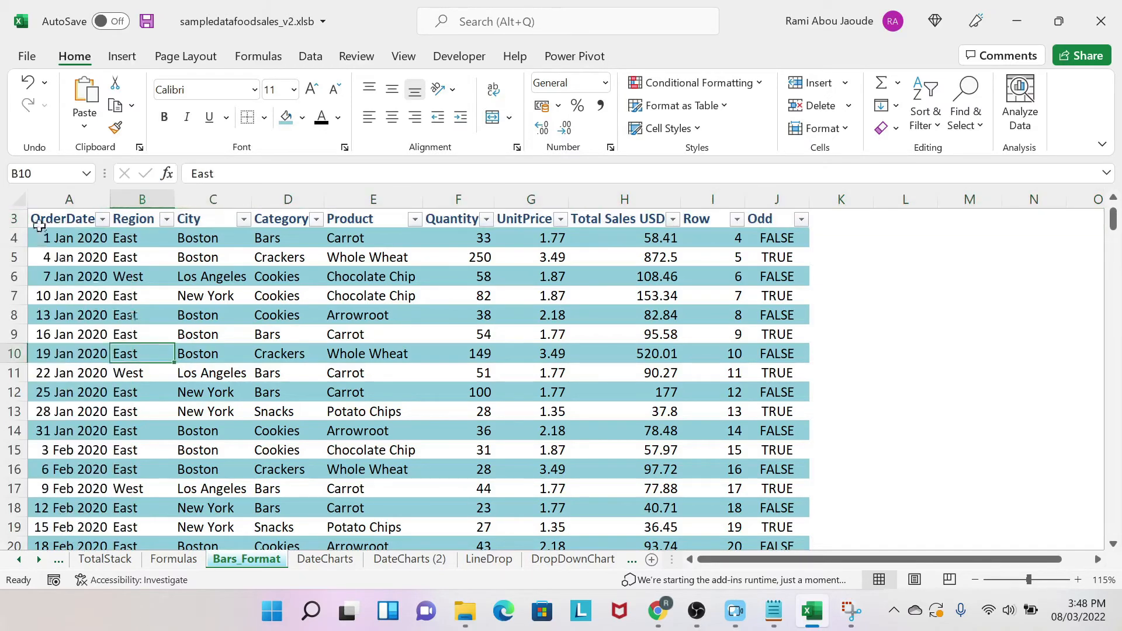
click(69, 218)
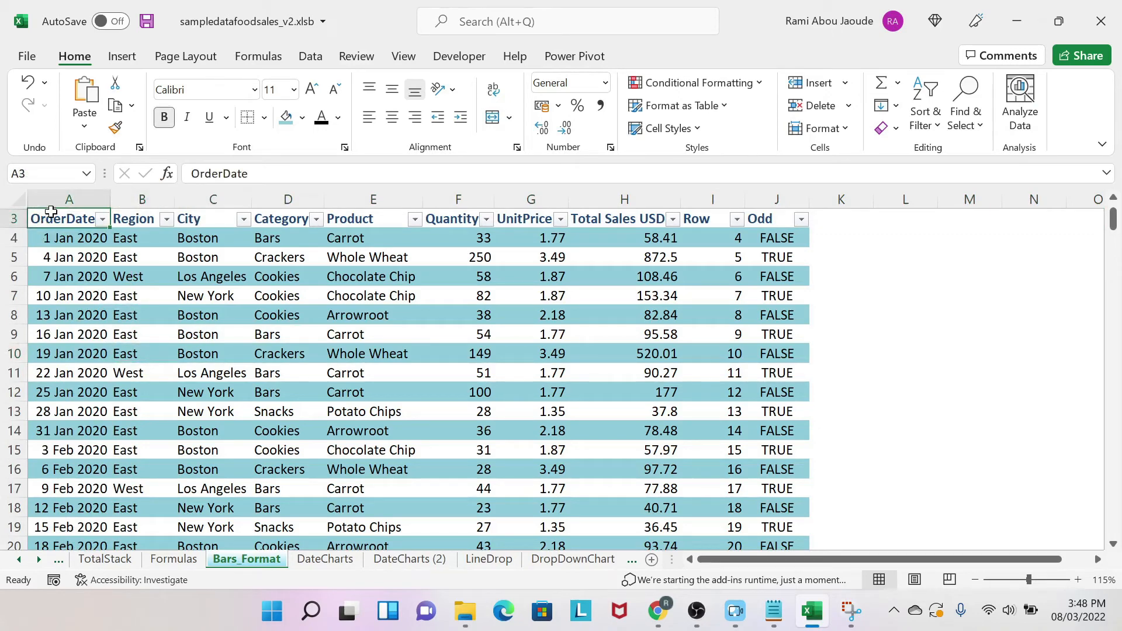
right_click(69, 219)
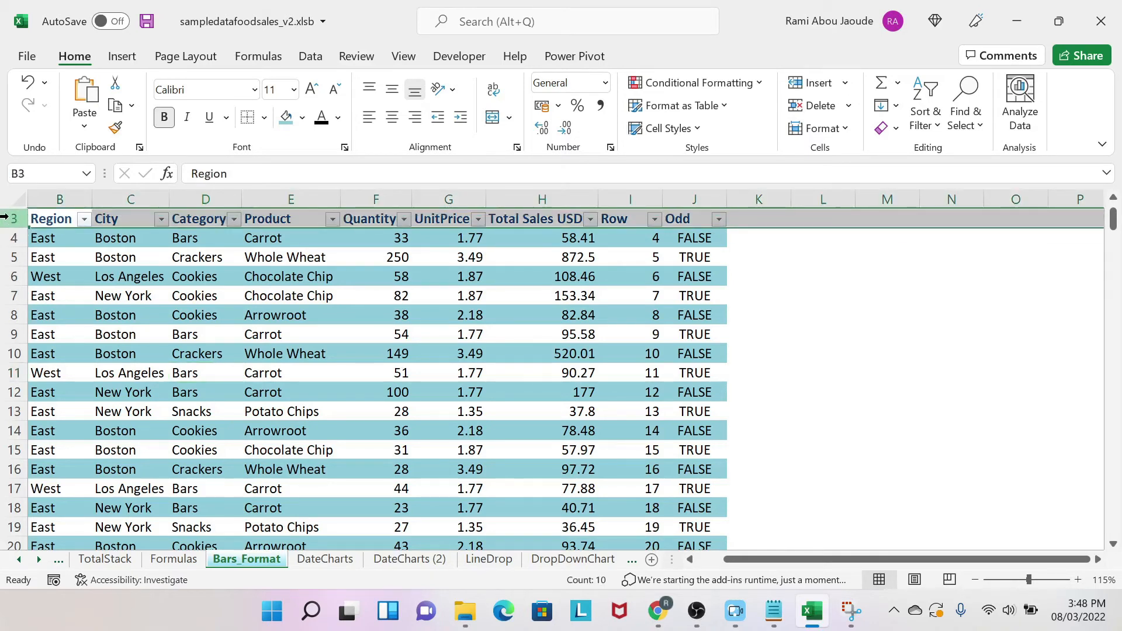
- Unhide the empty rows 1 and 2 above the table's header row
click(12, 219)
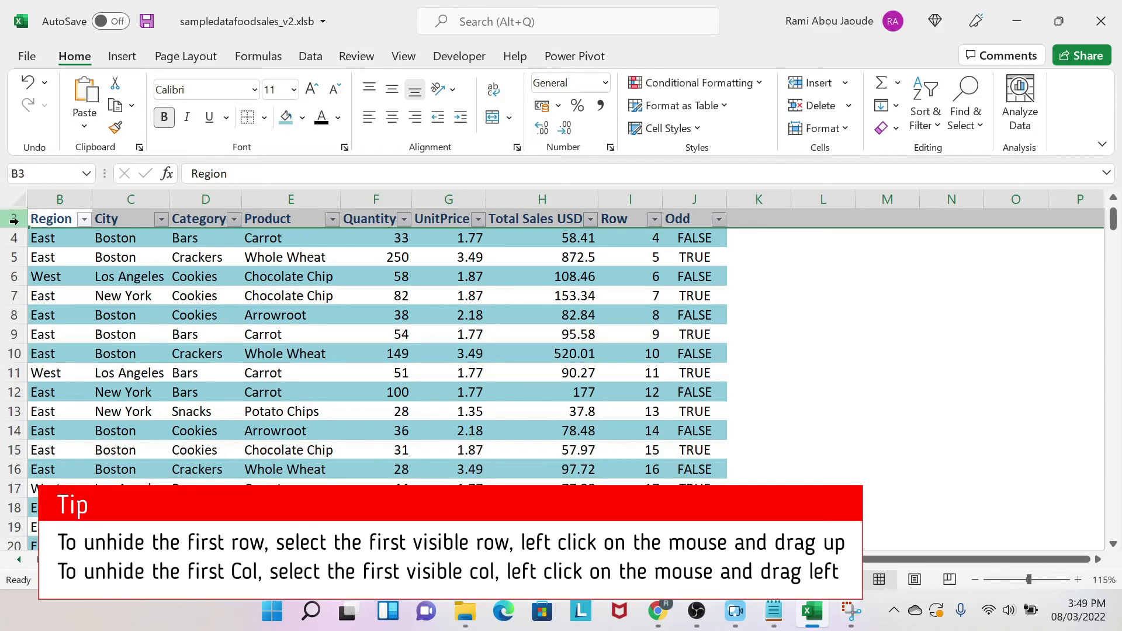
right_click(13, 219)
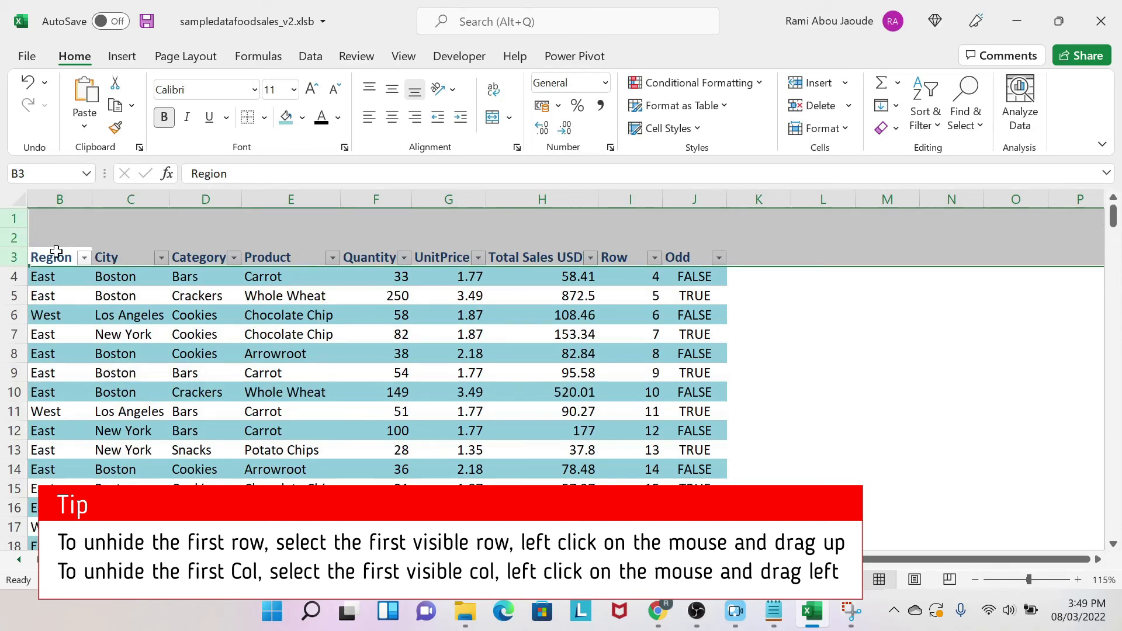
click(59, 199)
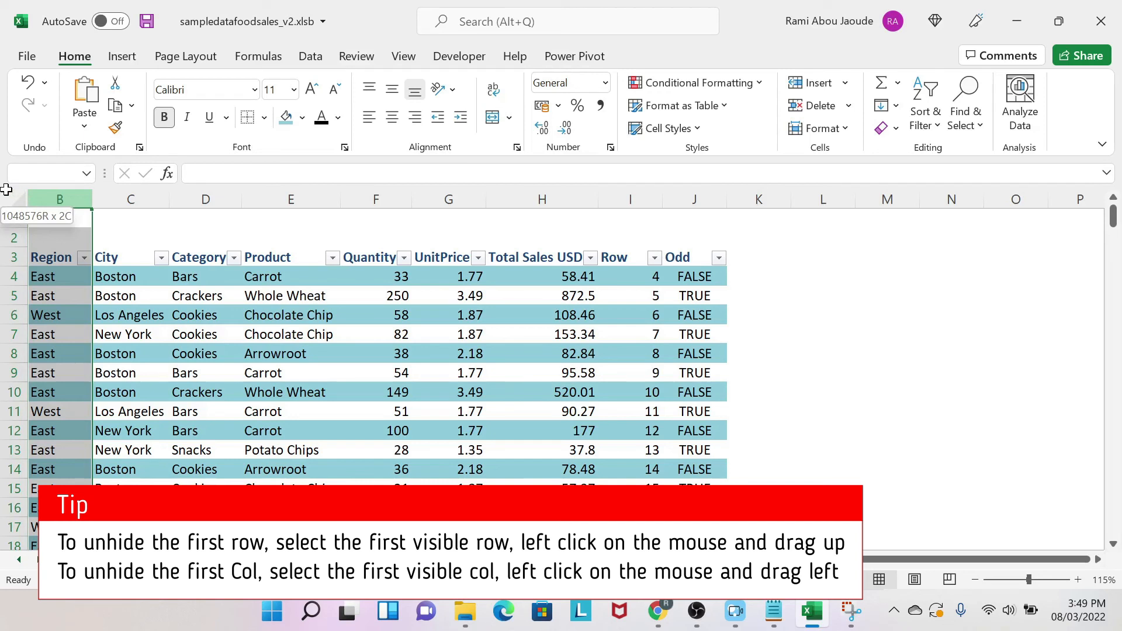
click(59, 199)
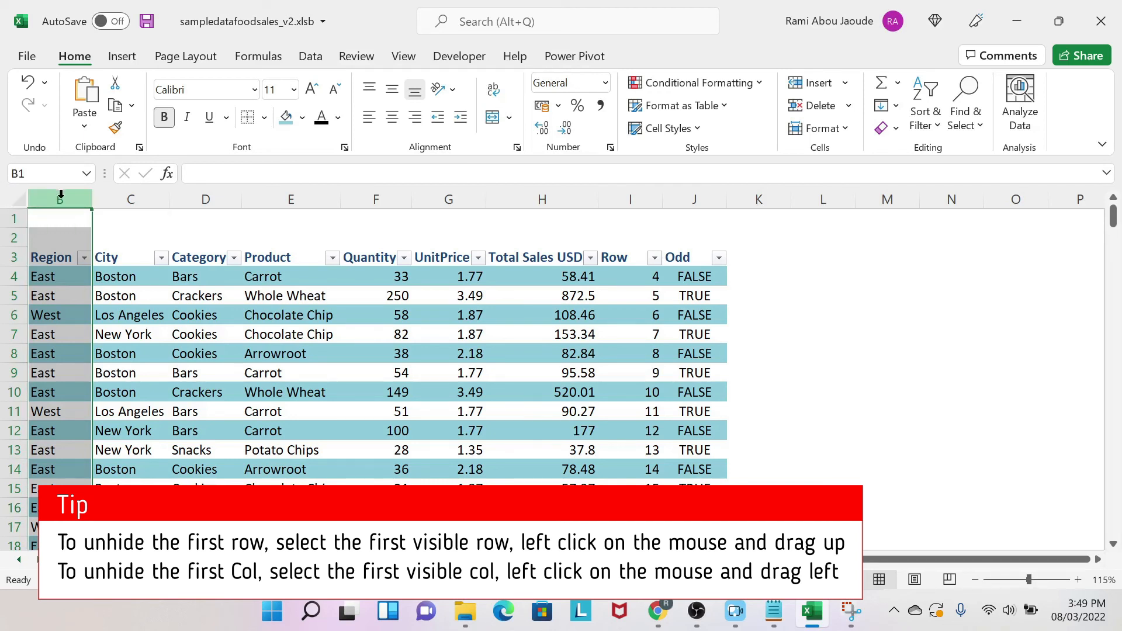